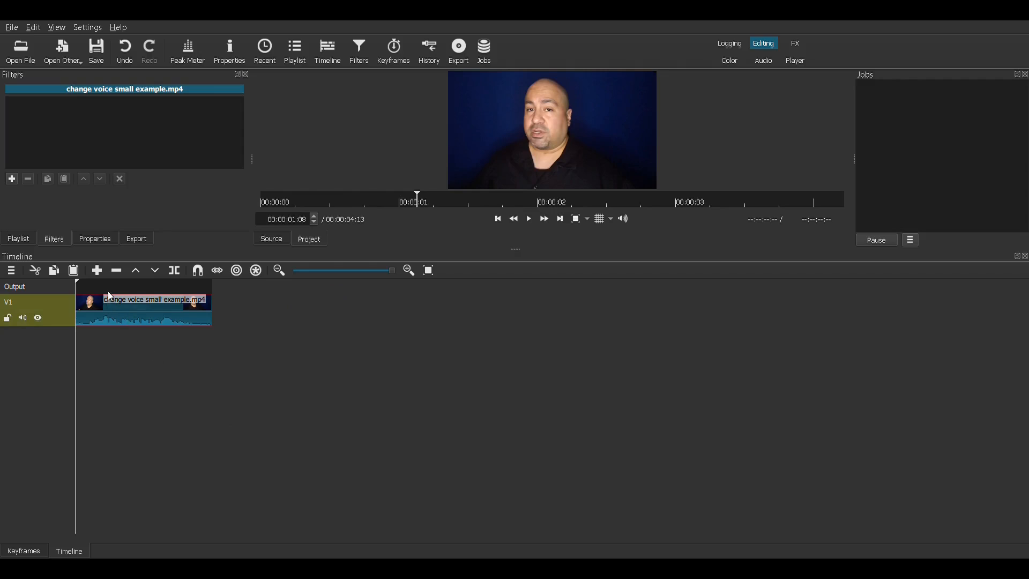
{"action": "mouse_move", "coordinate": [163, 378]}
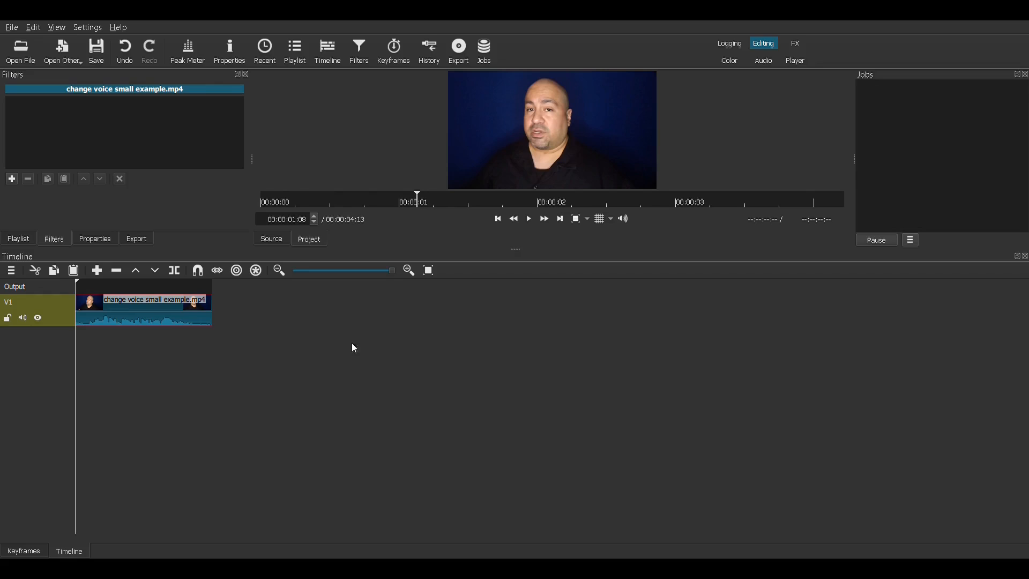
{"action": "mouse_move", "coordinate": [1009, 60]}
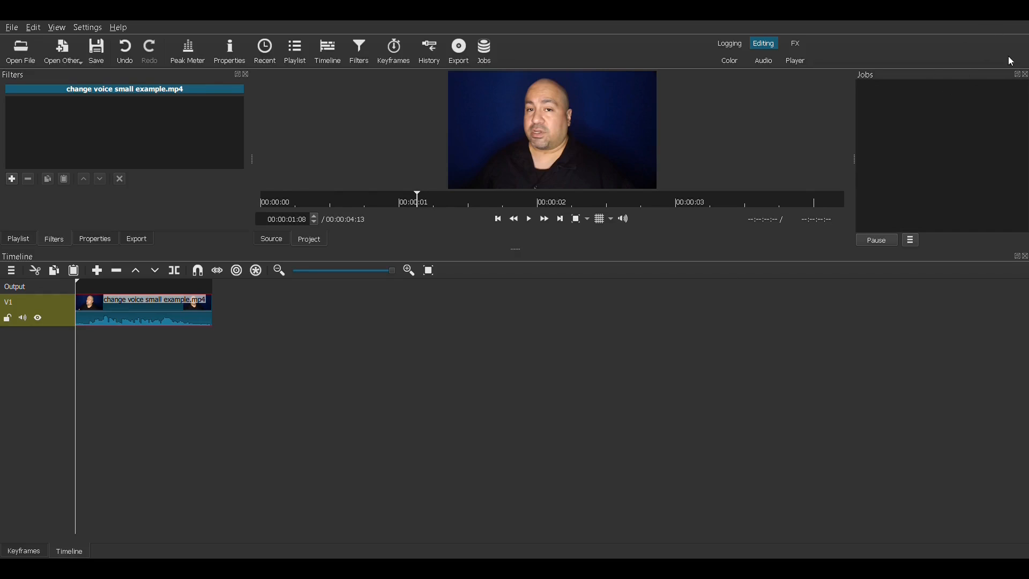
{"action": "mouse_move", "coordinate": [215, 397]}
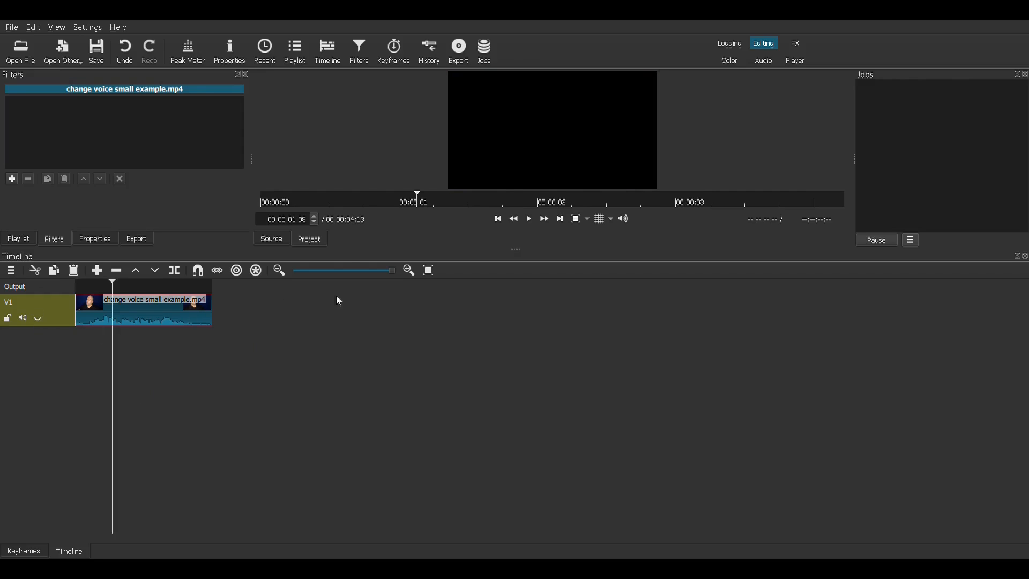
Play the clip from the start with the V1 video track hidden, audio only.
{"action": "left_click", "coordinate": [528, 217]}
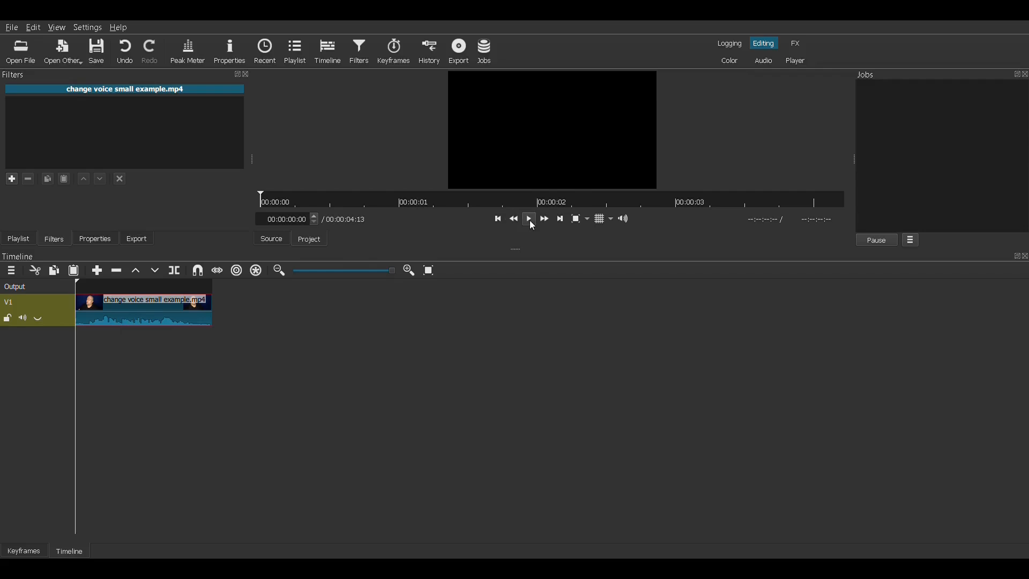
{"action": "left_click", "coordinate": [528, 218]}
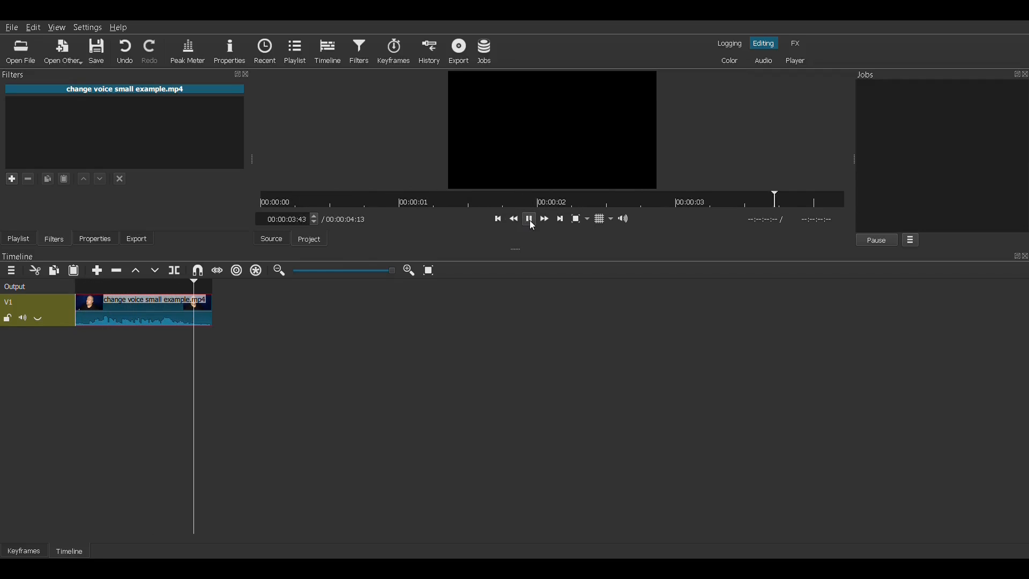
Stop playback and add the Gain / Volume audio filter to the clip.
{"action": "left_click", "coordinate": [11, 179]}
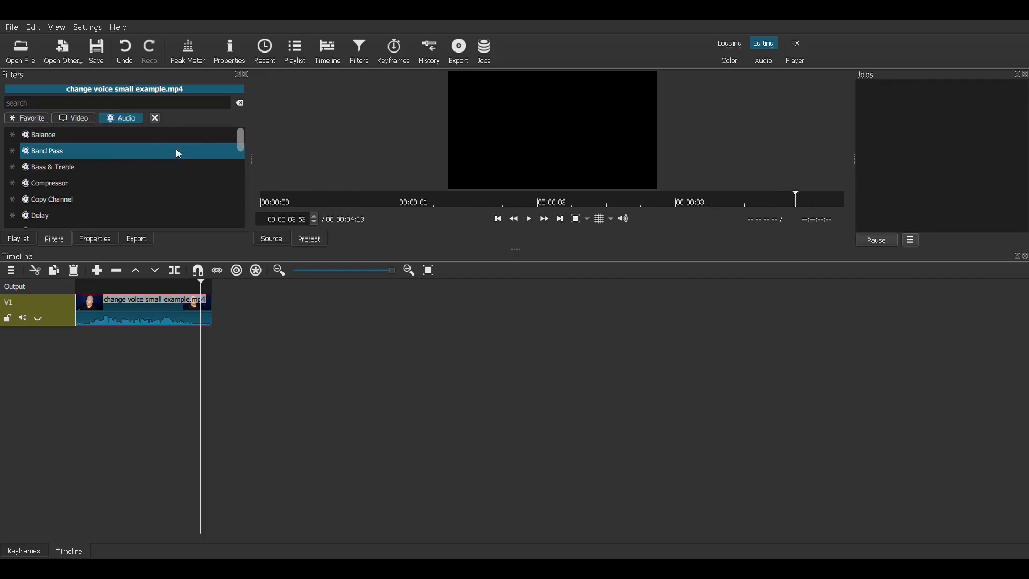
{"action": "type", "text": "g"}
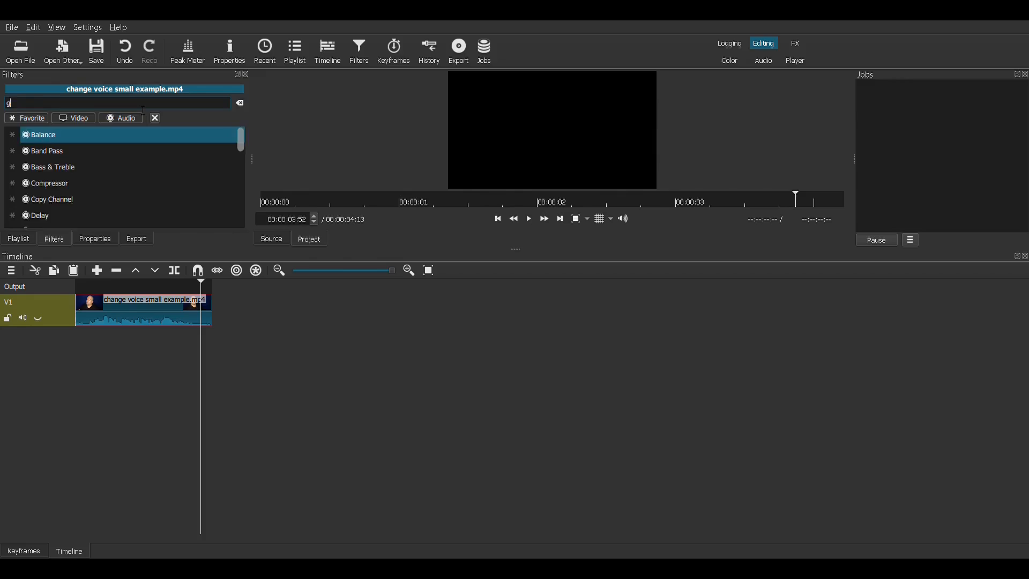
{"action": "type", "text": "ai"}
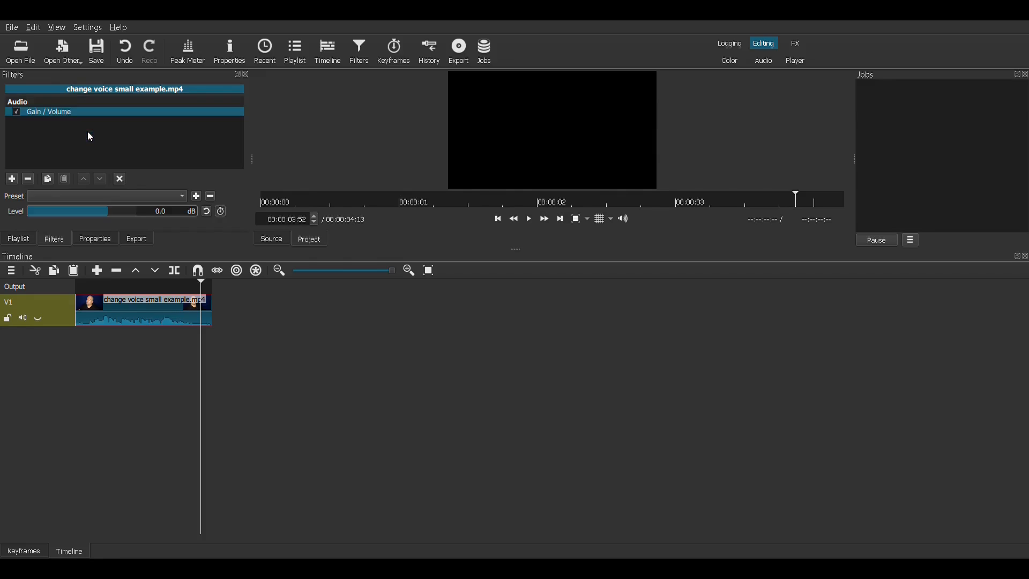
Add the Pitch audio filter, then select Gain / Volume for adjustment.
{"action": "left_click", "coordinate": [11, 179]}
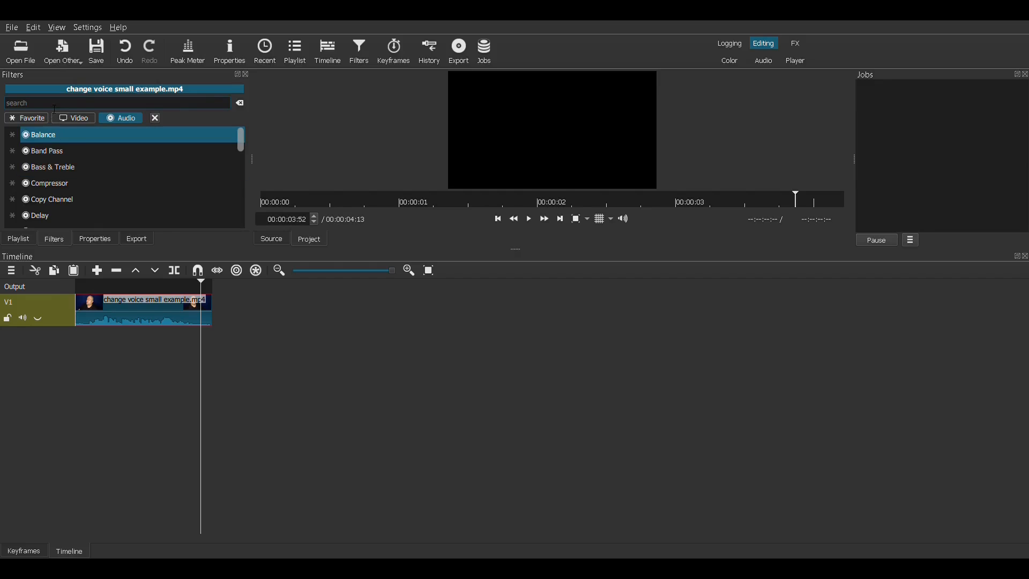
{"action": "type", "text": "pit"}
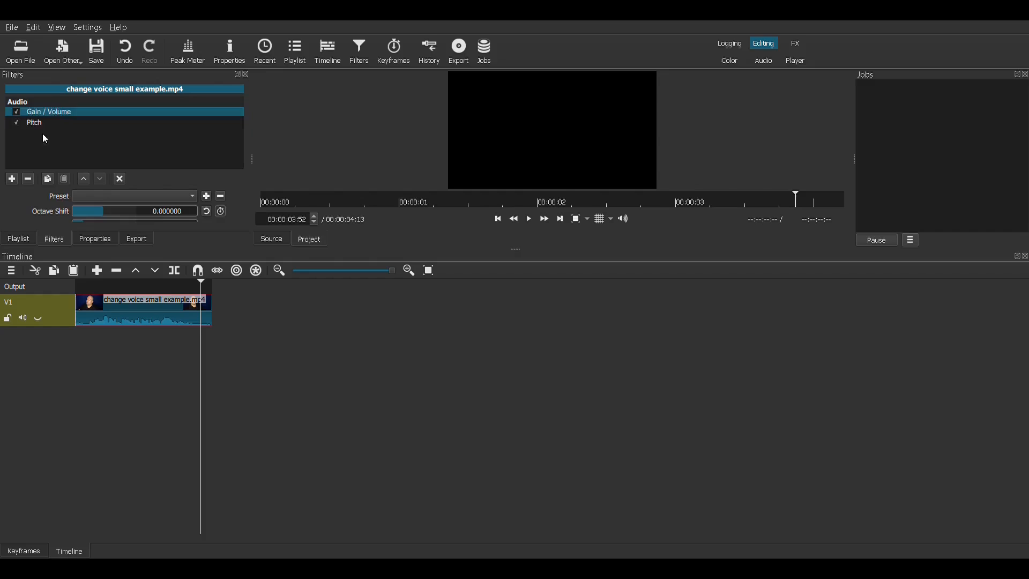
{"action": "left_click", "coordinate": [53, 122]}
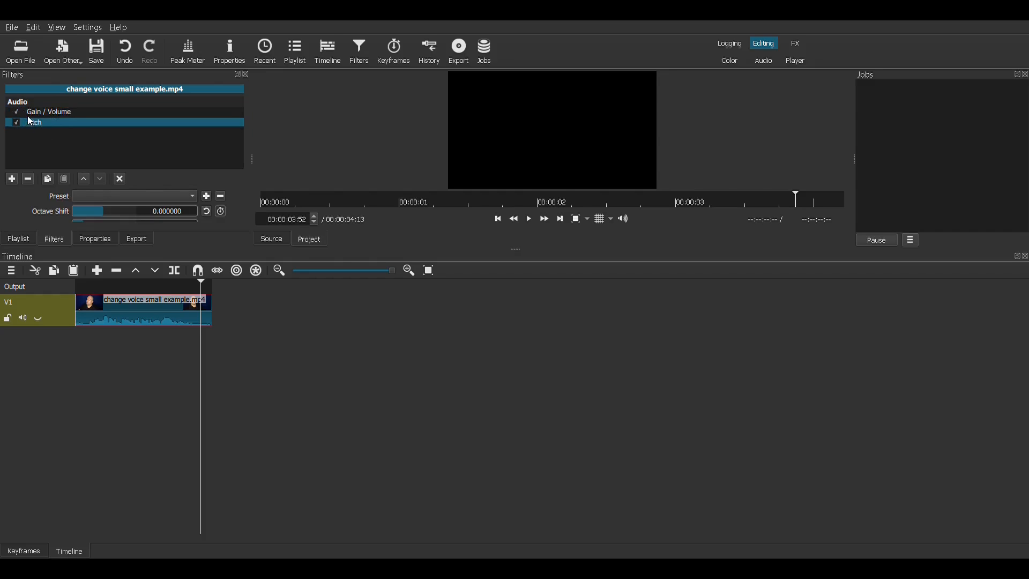
{"action": "left_click", "coordinate": [50, 111]}
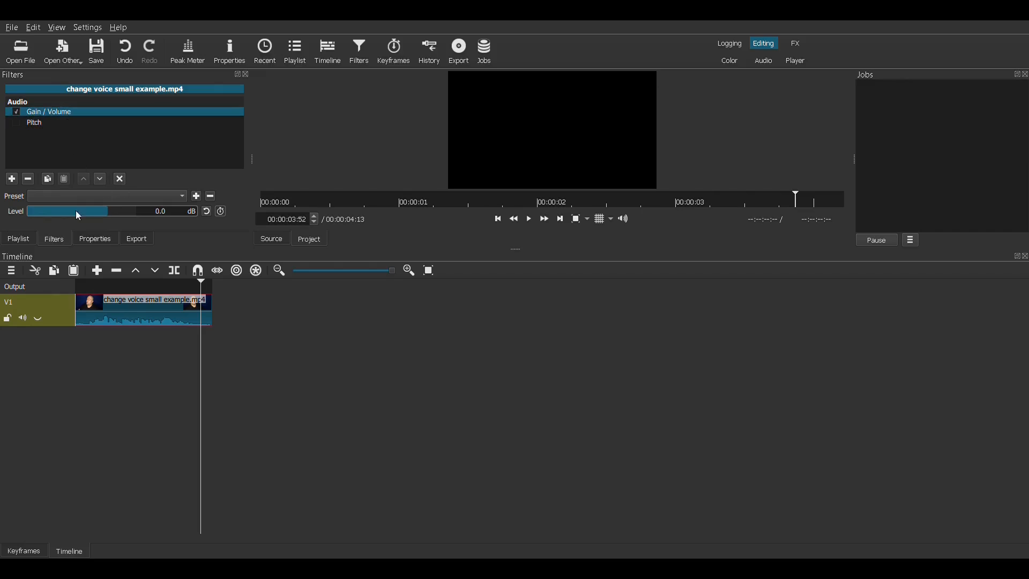
{"action": "mouse_move", "coordinate": [112, 215]}
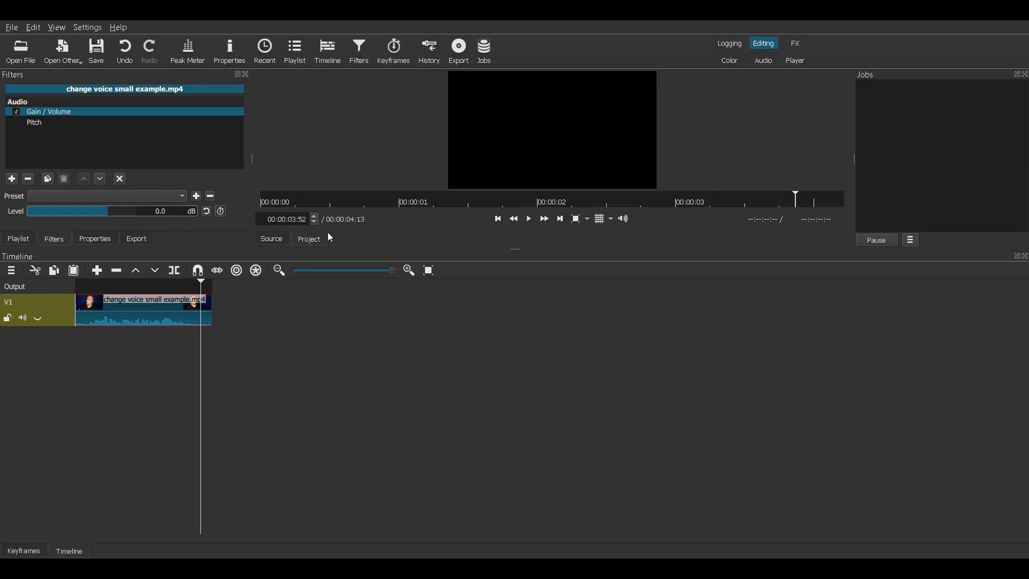
{"action": "mouse_move", "coordinate": [498, 219]}
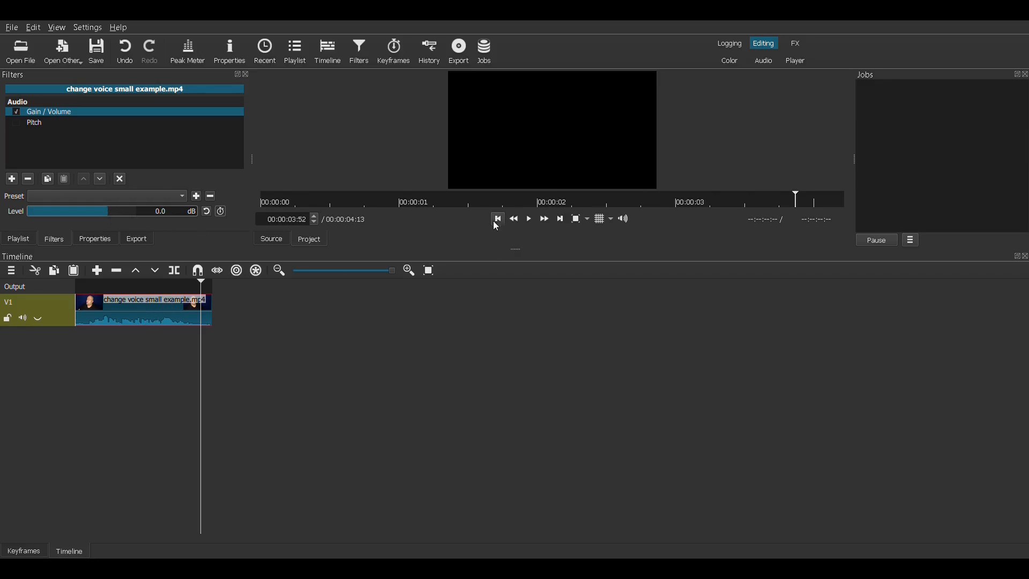
Lower the Gain / Volume level to -5.5 dB and replay to hear the quieter voice.
{"action": "left_click_drag", "start_coordinate": [39, 212], "coordinate": [108, 211]}
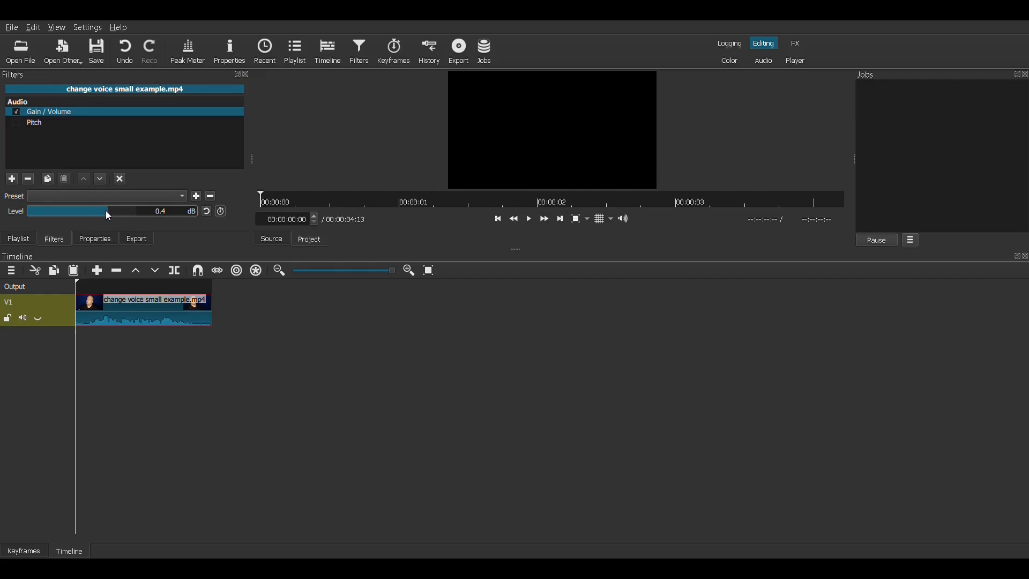
{"action": "left_click_drag", "start_coordinate": [105, 211], "coordinate": [65, 211]}
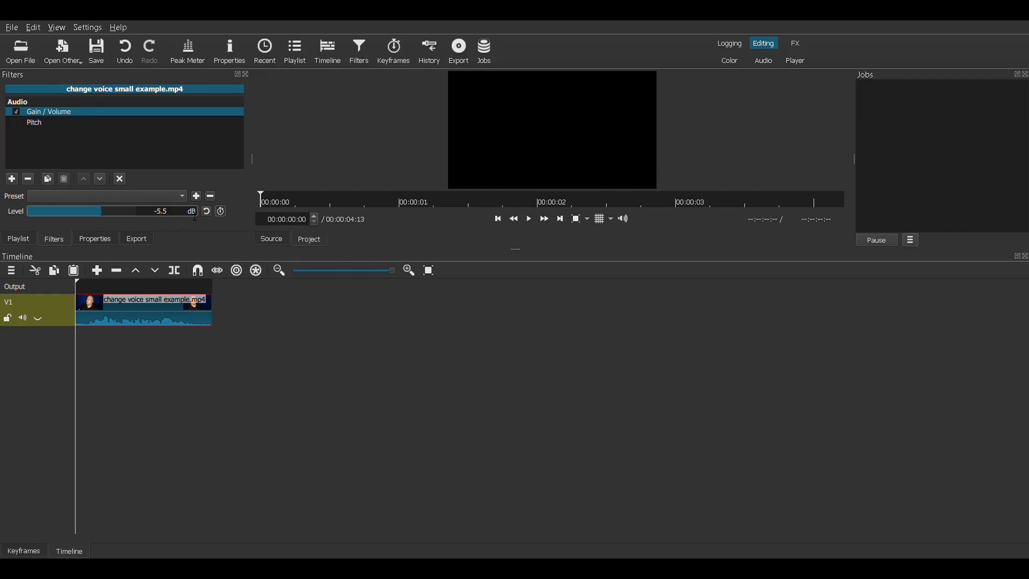
{"action": "left_click", "coordinate": [528, 219]}
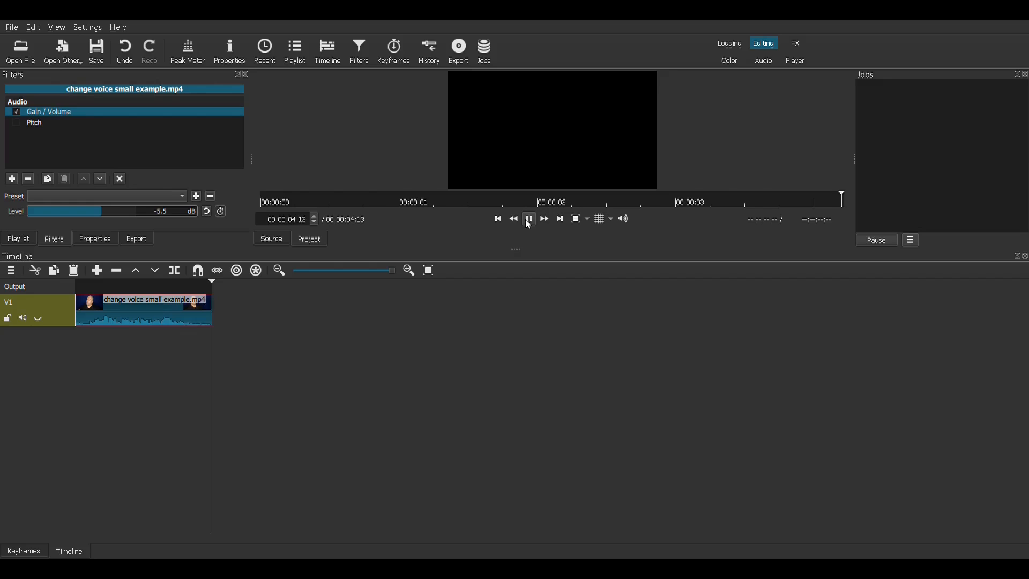
Raise the gain through 3.6 and 6.2 dB and replay from the start to hear the louder voice.
{"action": "left_click_drag", "start_coordinate": [65, 211], "coordinate": [111, 211]}
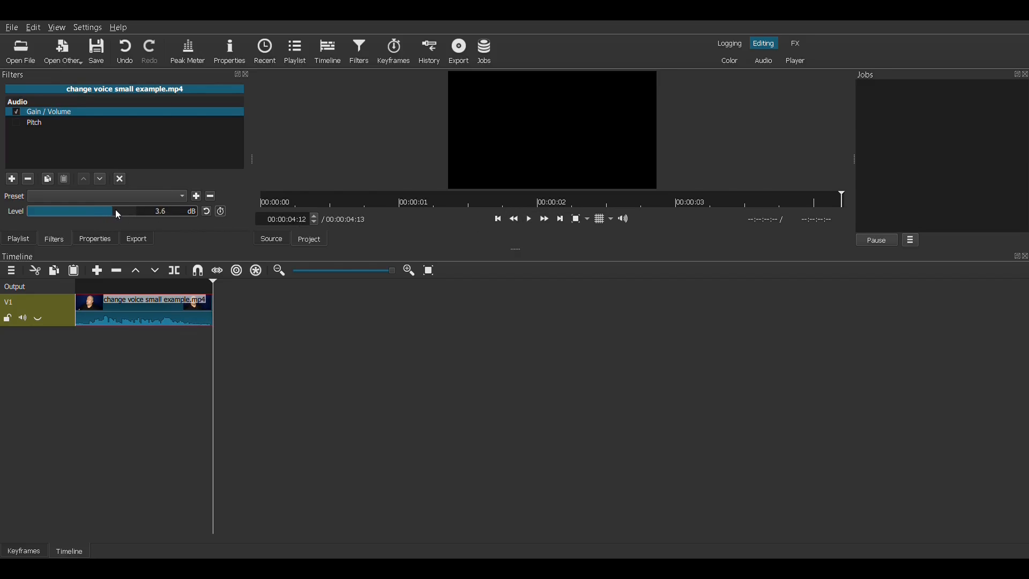
{"action": "left_click_drag", "start_coordinate": [115, 211], "coordinate": [158, 211]}
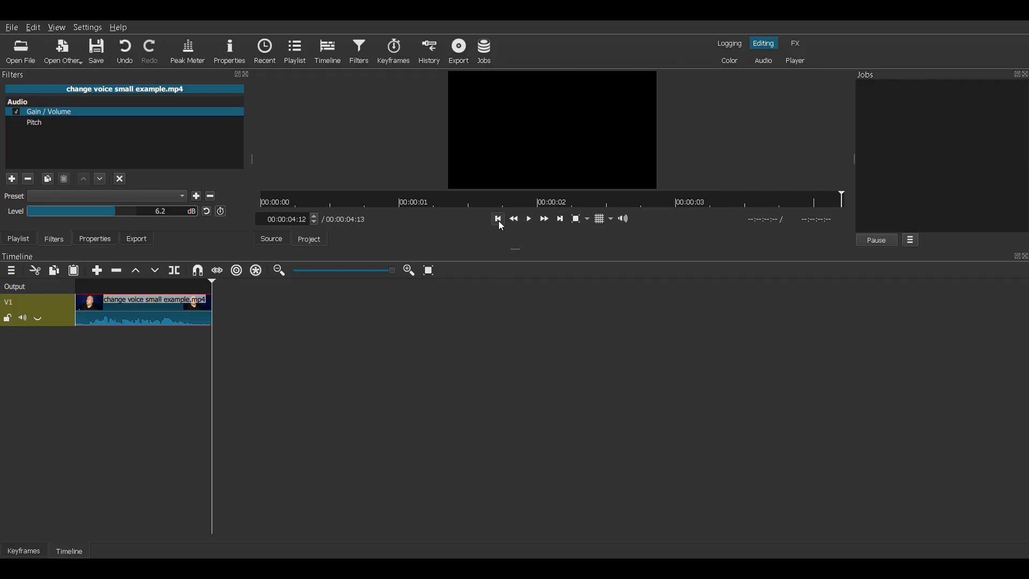
{"action": "left_click", "coordinate": [528, 218]}
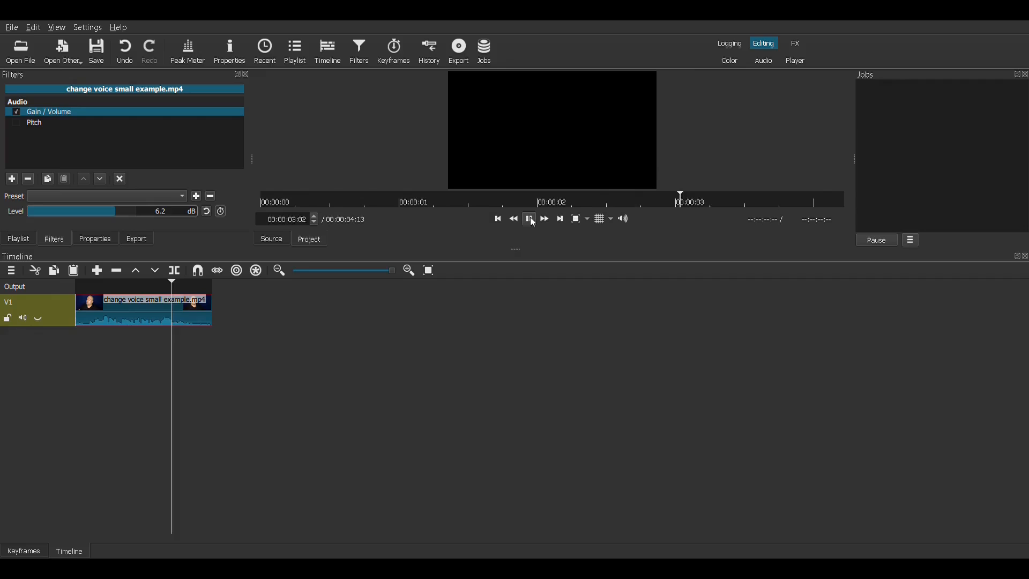
{"action": "left_click", "coordinate": [529, 217]}
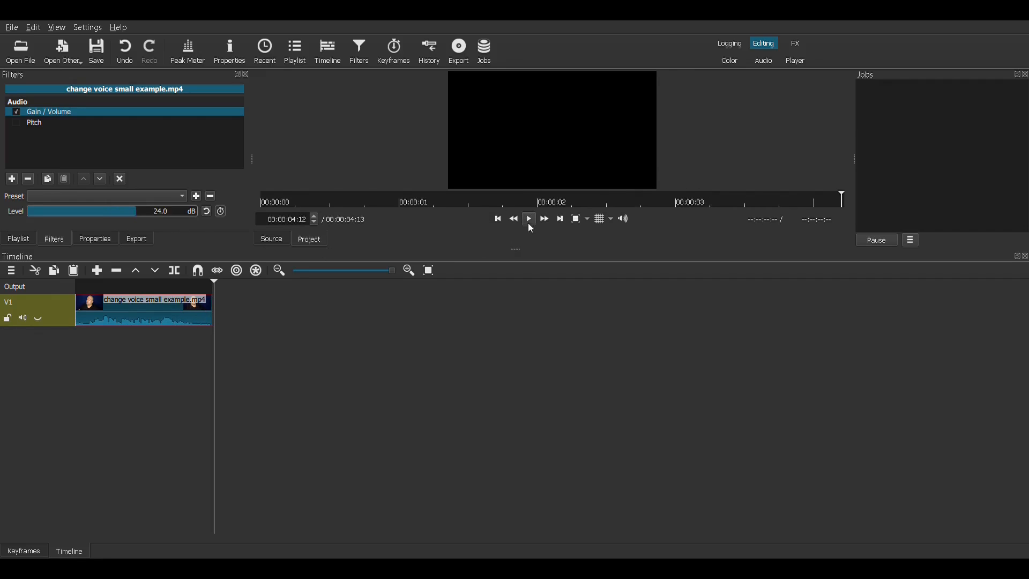
Replay with boosted gain, lower the level to 13.6 dB on the way to 0.0 dB, and replay.
{"action": "left_click", "coordinate": [528, 218]}
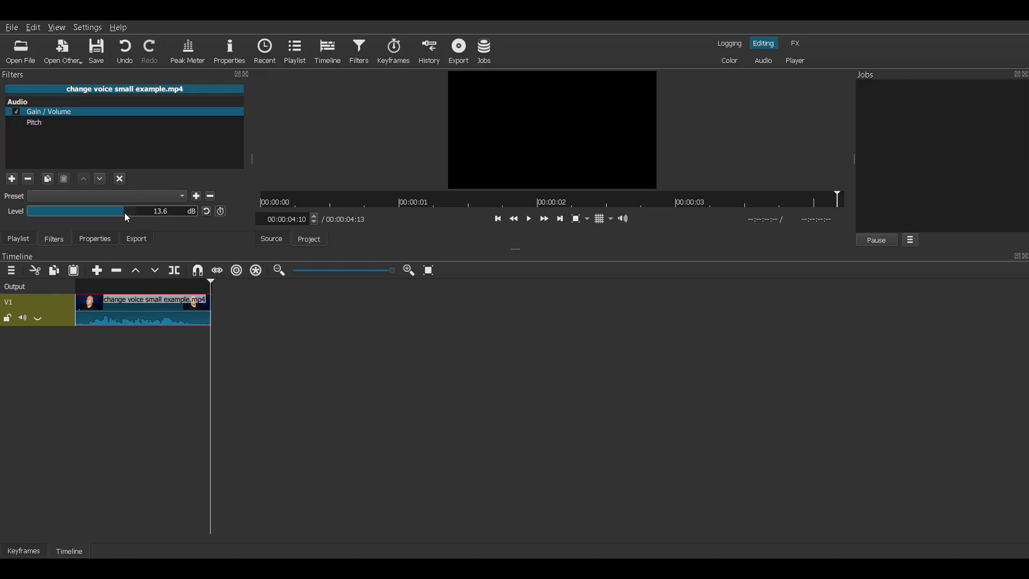
{"action": "left_click_drag", "start_coordinate": [127, 211], "coordinate": [120, 211]}
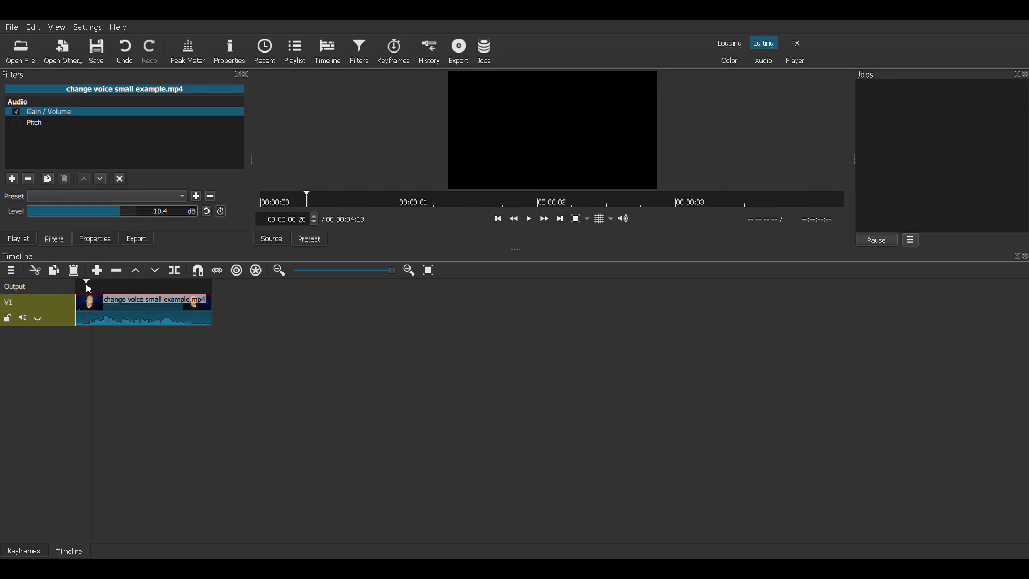
{"action": "left_click", "coordinate": [529, 219]}
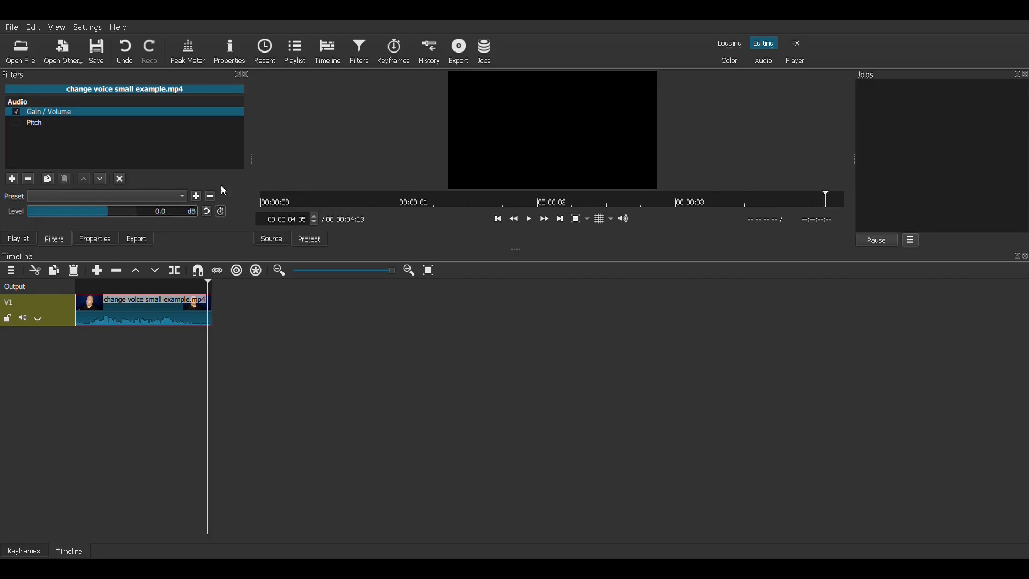
Replay the clip from the start at 10.0 dB gain, then again with the louder voice.
{"action": "left_click", "coordinate": [497, 218]}
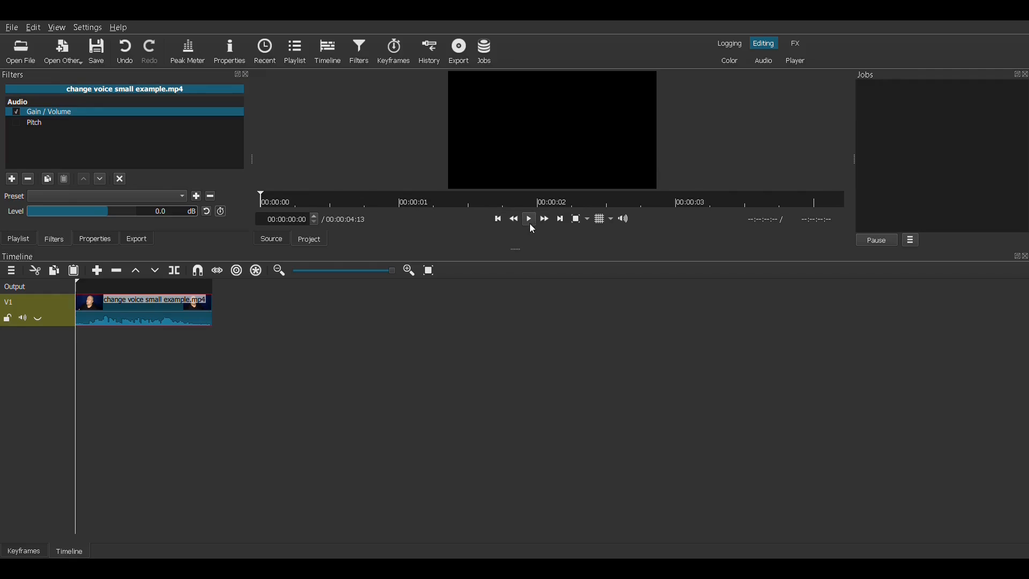
{"action": "left_click", "coordinate": [529, 218]}
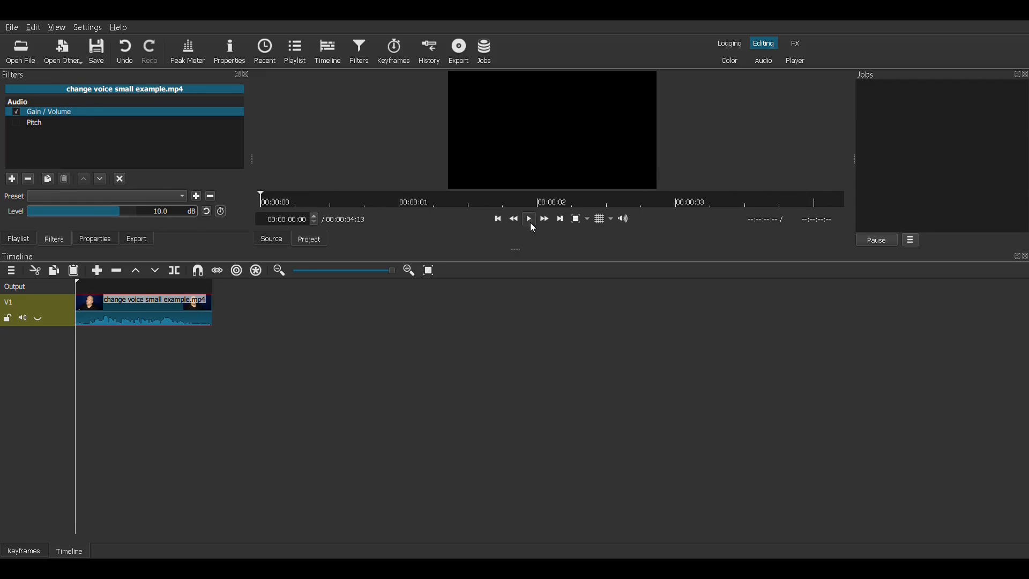
{"action": "left_click", "coordinate": [528, 218]}
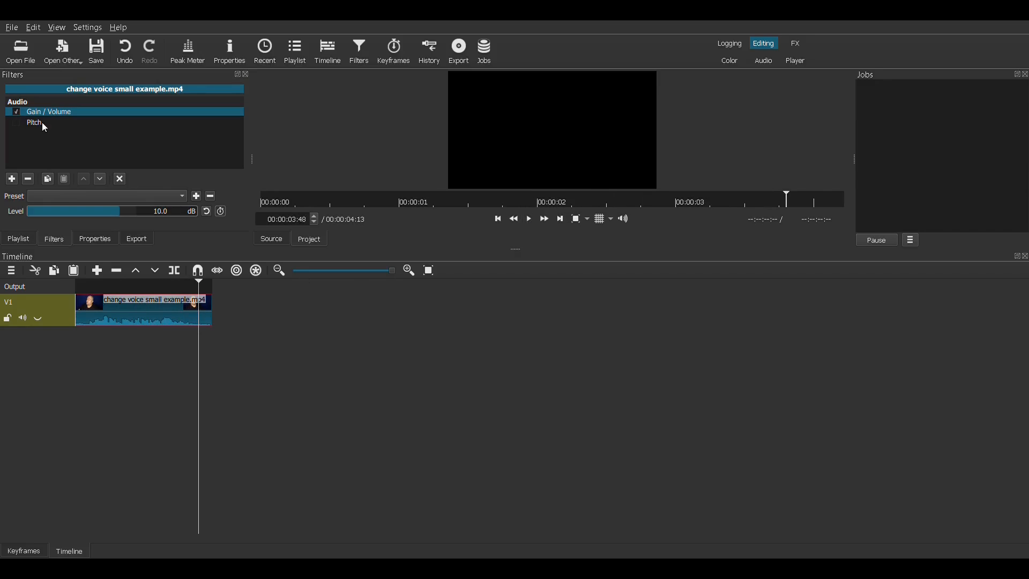
Switch between the Pitch and Gain / Volume filters, ending on the Pitch settings.
{"action": "left_click", "coordinate": [33, 122]}
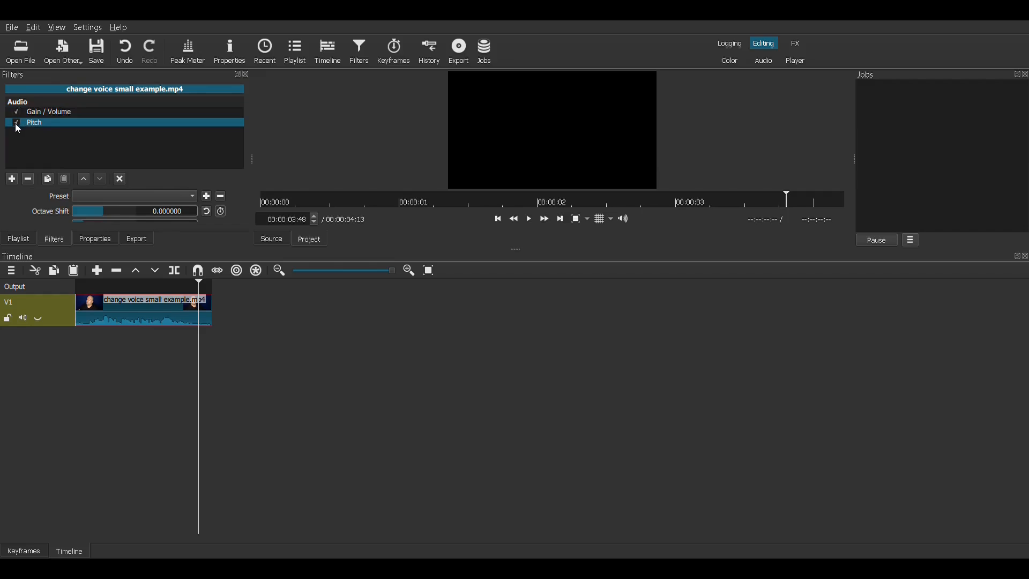
{"action": "left_click", "coordinate": [48, 111]}
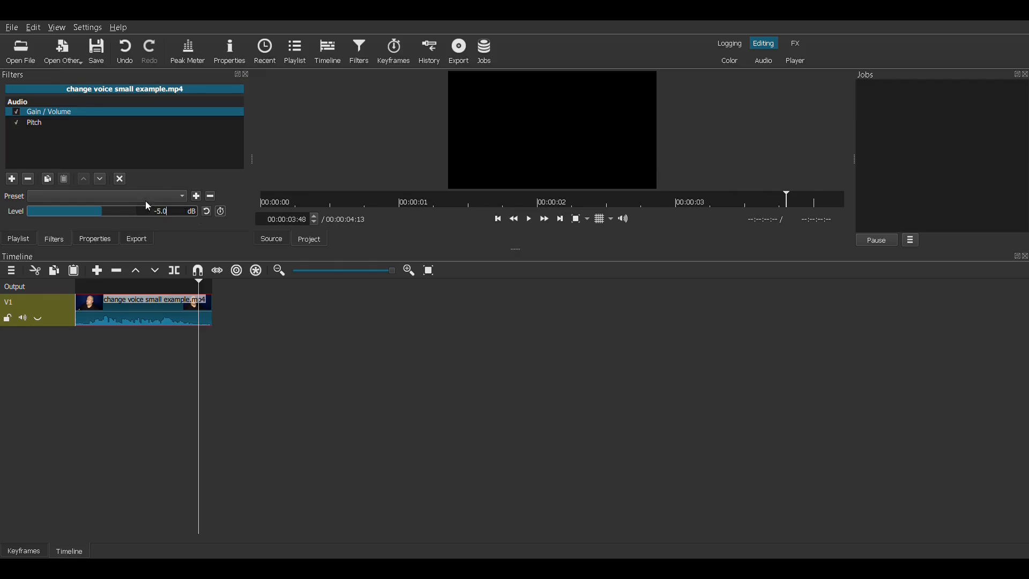
{"action": "left_click", "coordinate": [35, 122]}
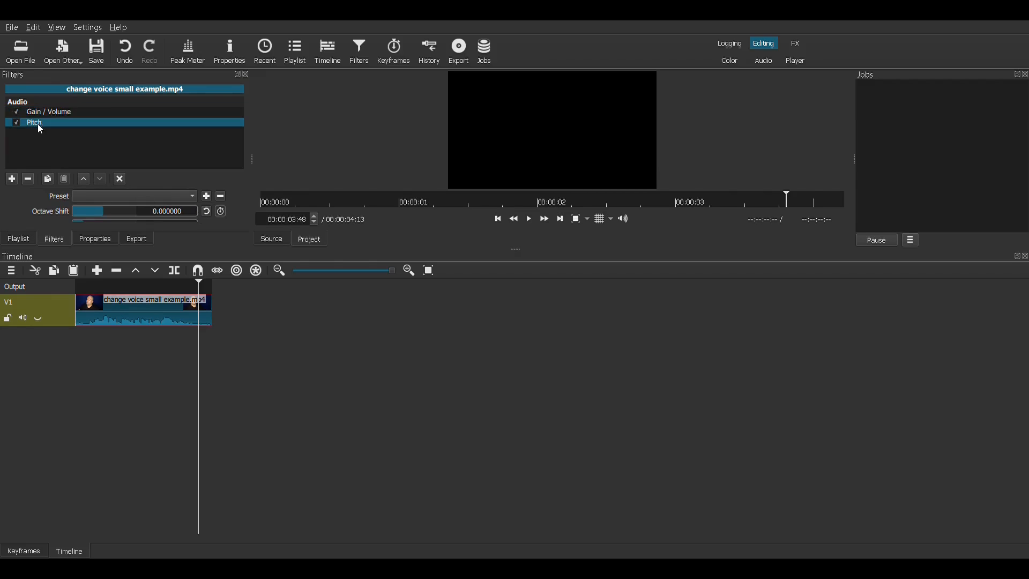
{"action": "mouse_move", "coordinate": [518, 256]}
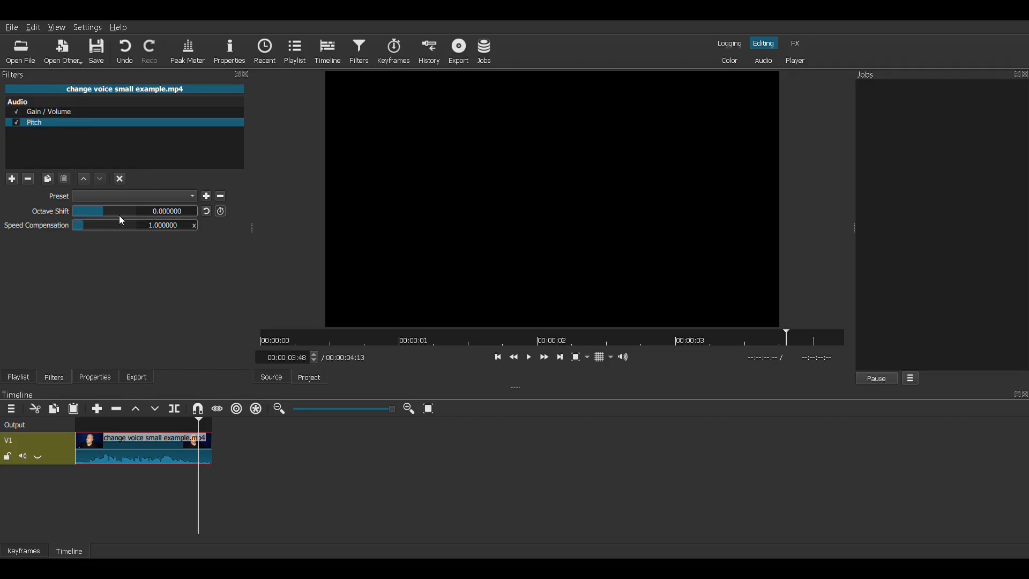
Set Octave Shift to 0.333333 (speed compensation 0.7937) and return to the clip's start.
{"action": "left_click_drag", "start_coordinate": [86, 211], "coordinate": [109, 211]}
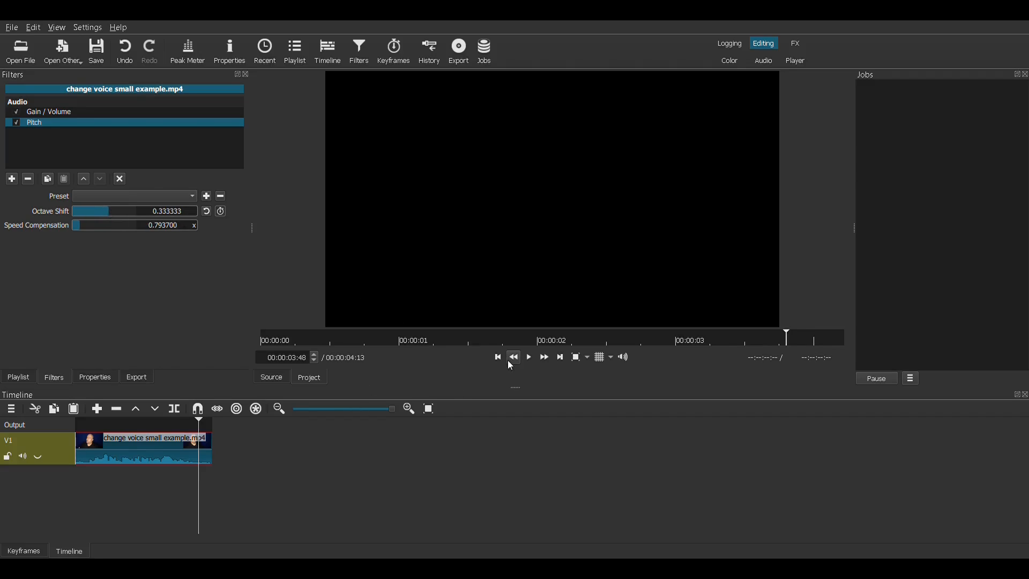
{"action": "left_click", "coordinate": [498, 358]}
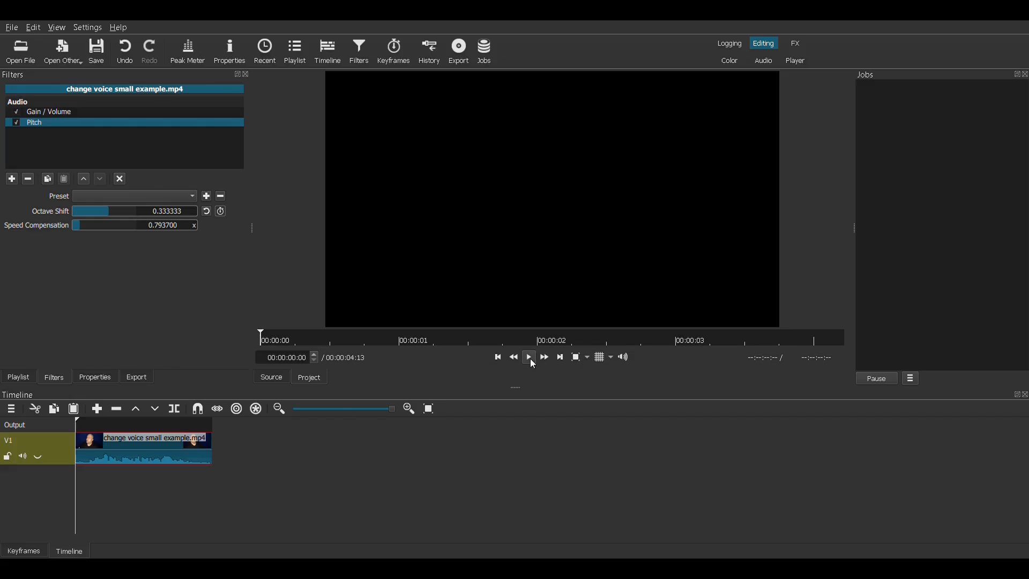
Replay the higher voice, check gain at 10.0 dB, and set Octave Shift to 0.55.
{"action": "left_click", "coordinate": [528, 357]}
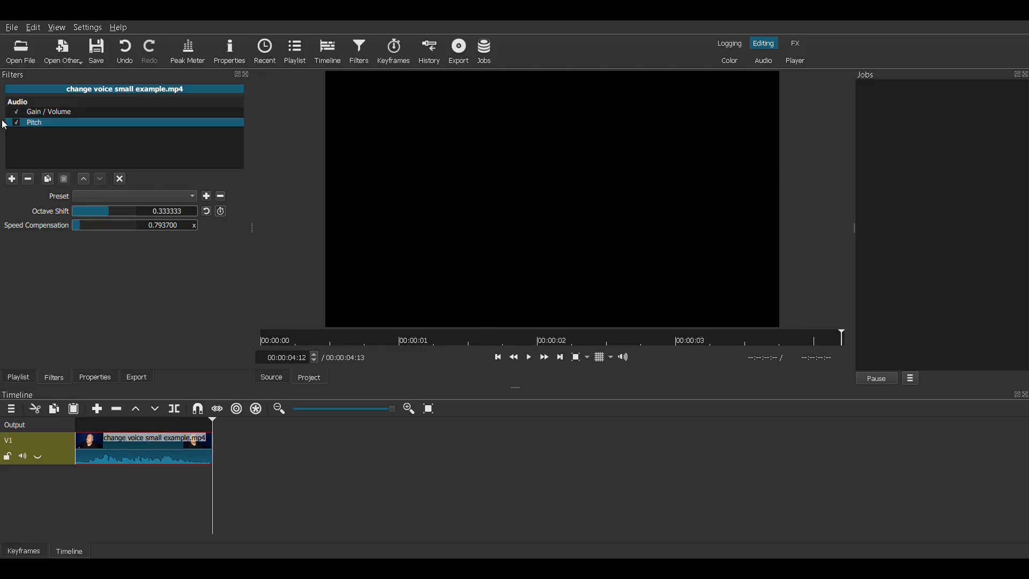
{"action": "left_click", "coordinate": [50, 112]}
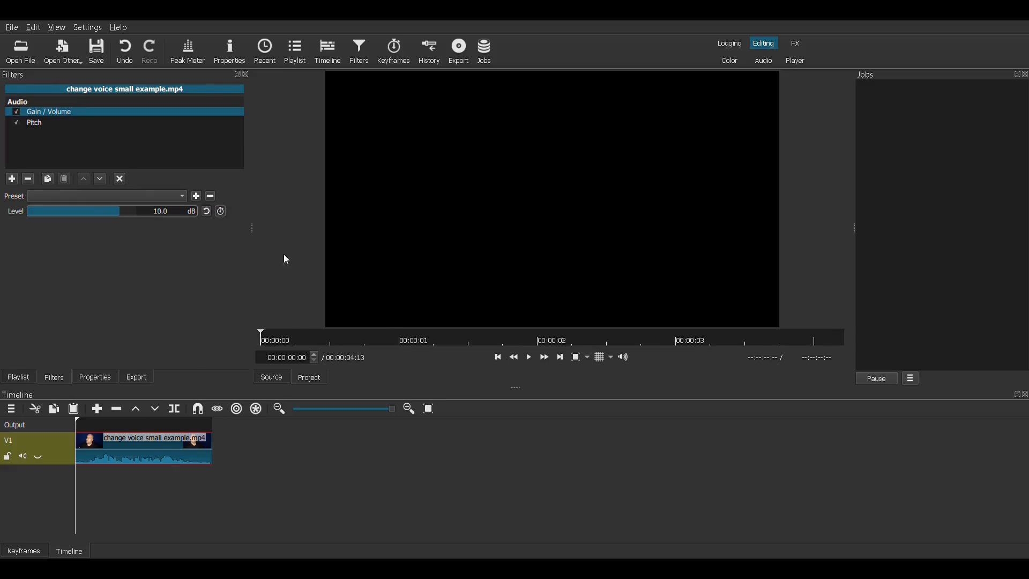
{"action": "left_click", "coordinate": [35, 122]}
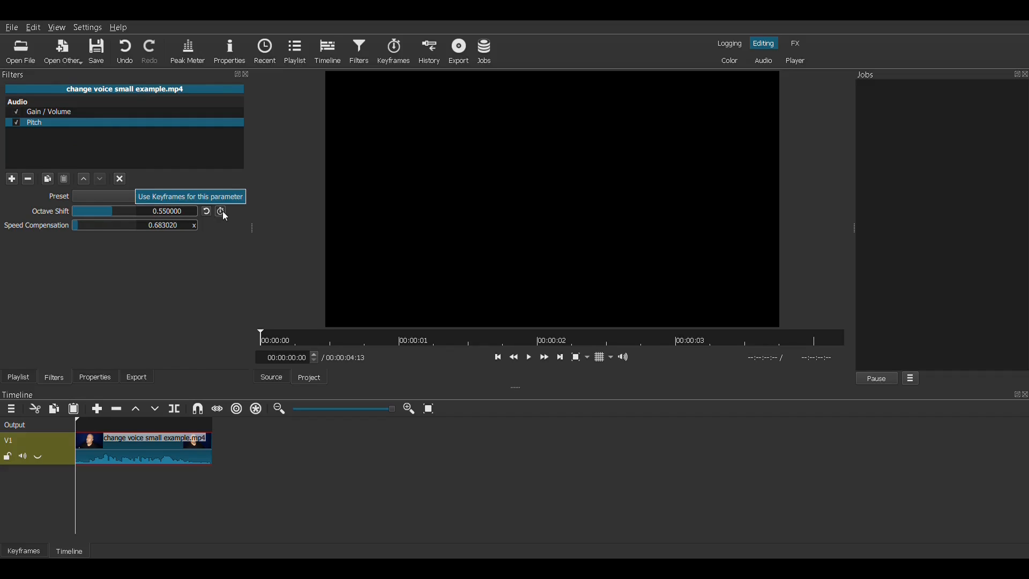
{"action": "left_click", "coordinate": [528, 356]}
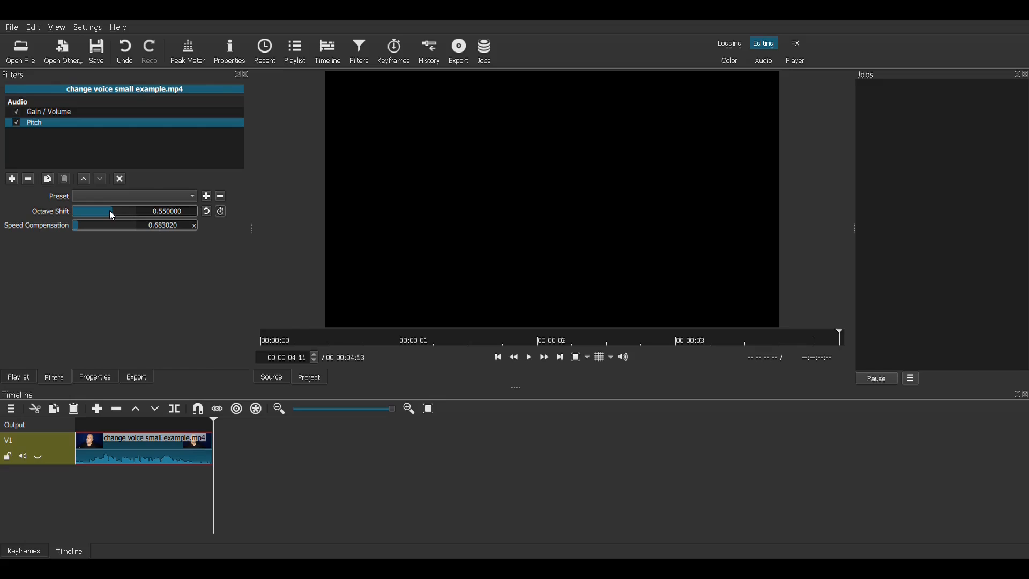
Try Octave Shift at -0.5 and -2.0 with replays from the start, ending at +2.0 octaves.
{"action": "left_click_drag", "start_coordinate": [110, 211], "coordinate": [84, 212]}
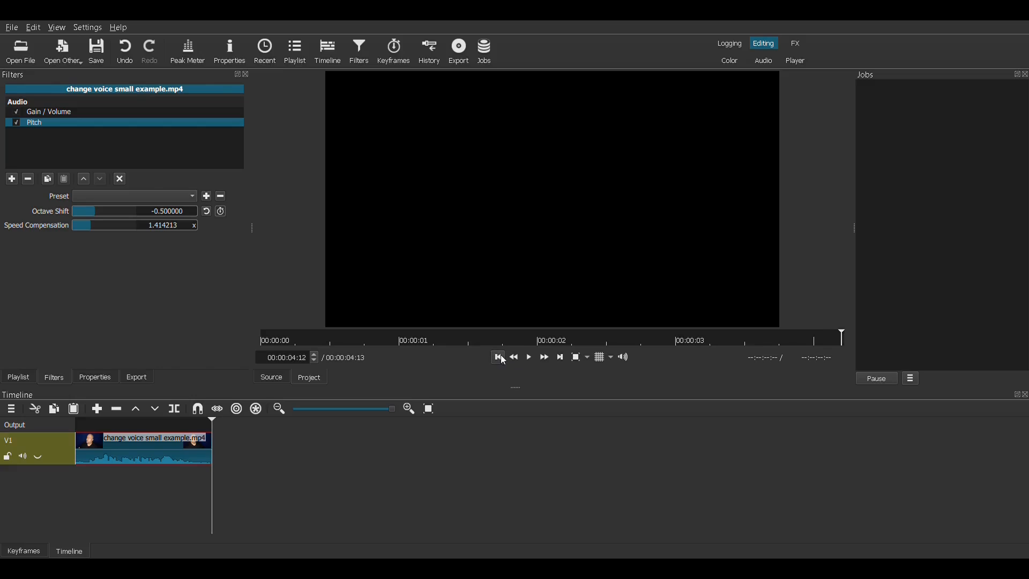
{"action": "left_click", "coordinate": [528, 355]}
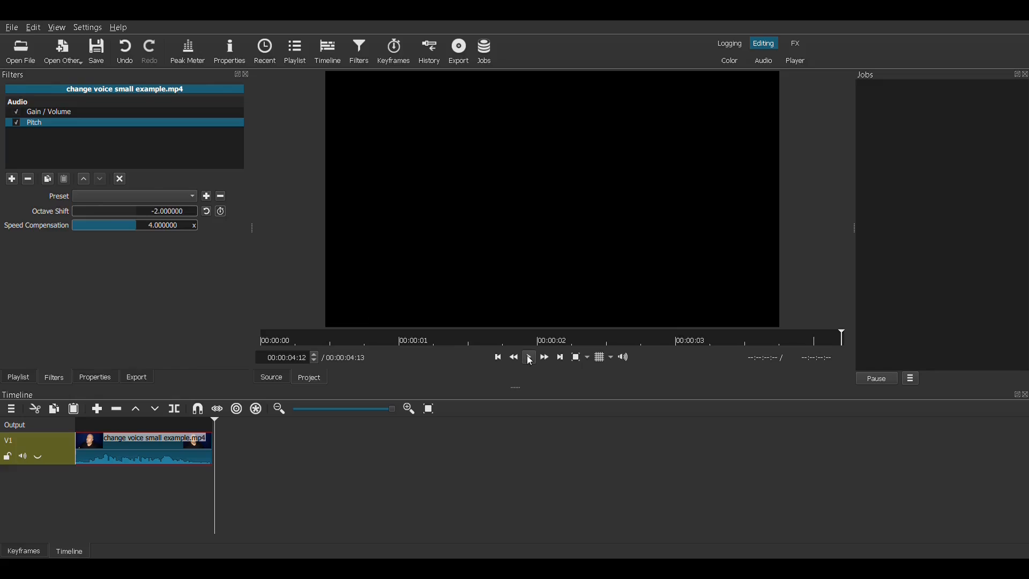
{"action": "left_click", "coordinate": [528, 356]}
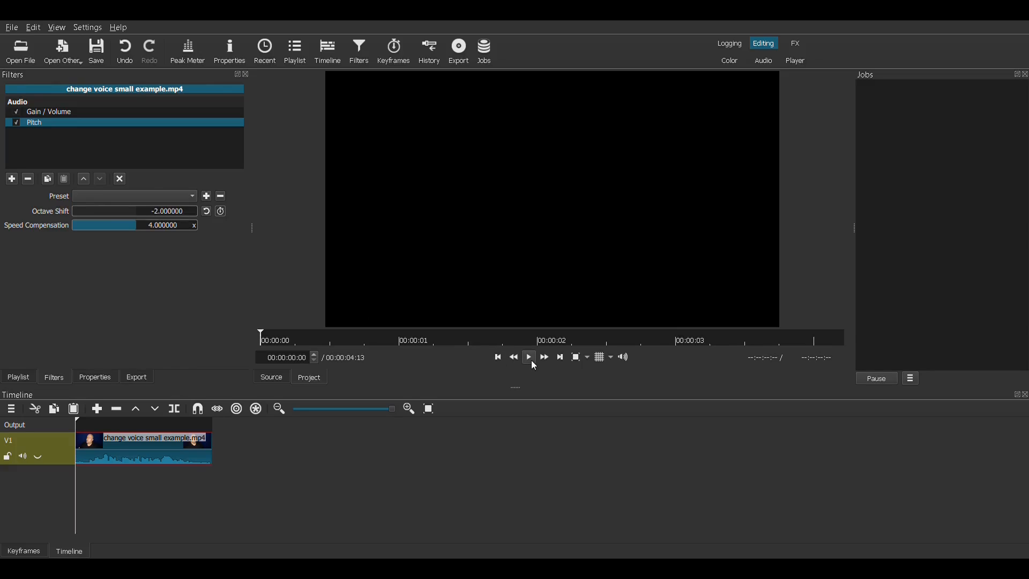
{"action": "left_click", "coordinate": [528, 356]}
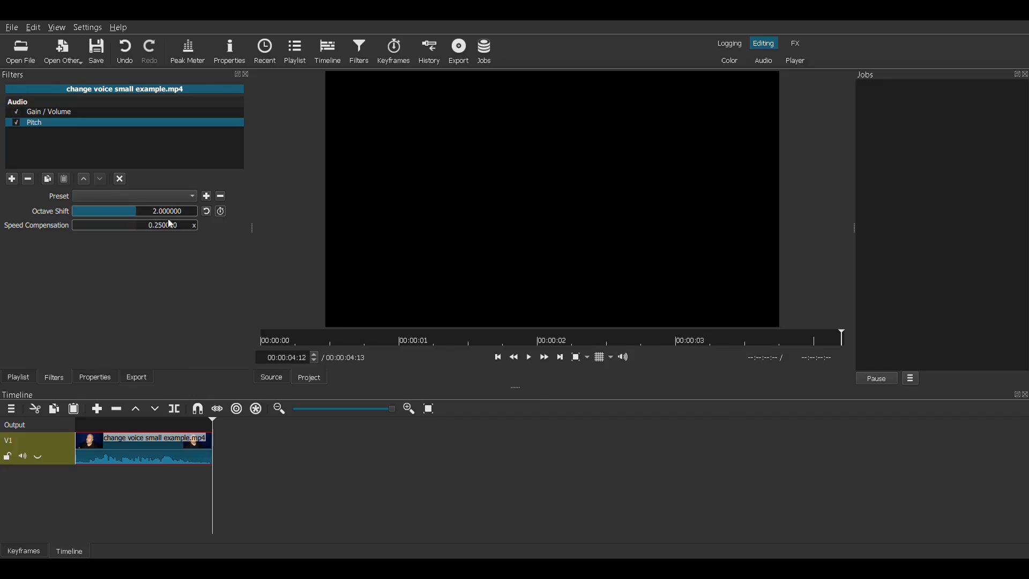
Set Octave Shift to about -0.25 (compensation 1.189), checking gain stays 10.0 dB.
{"action": "left_click", "coordinate": [497, 356]}
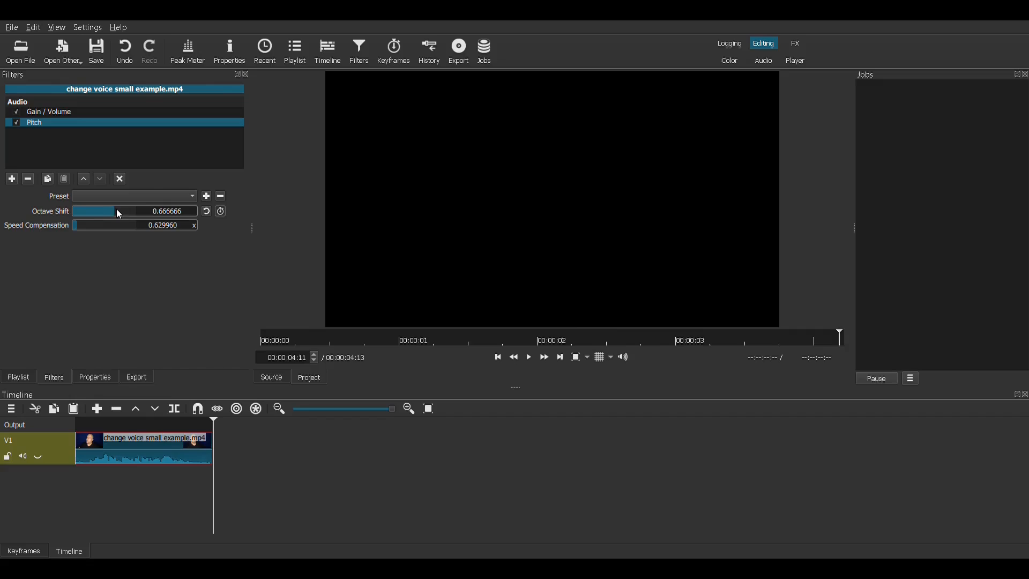
{"action": "left_click", "coordinate": [48, 111]}
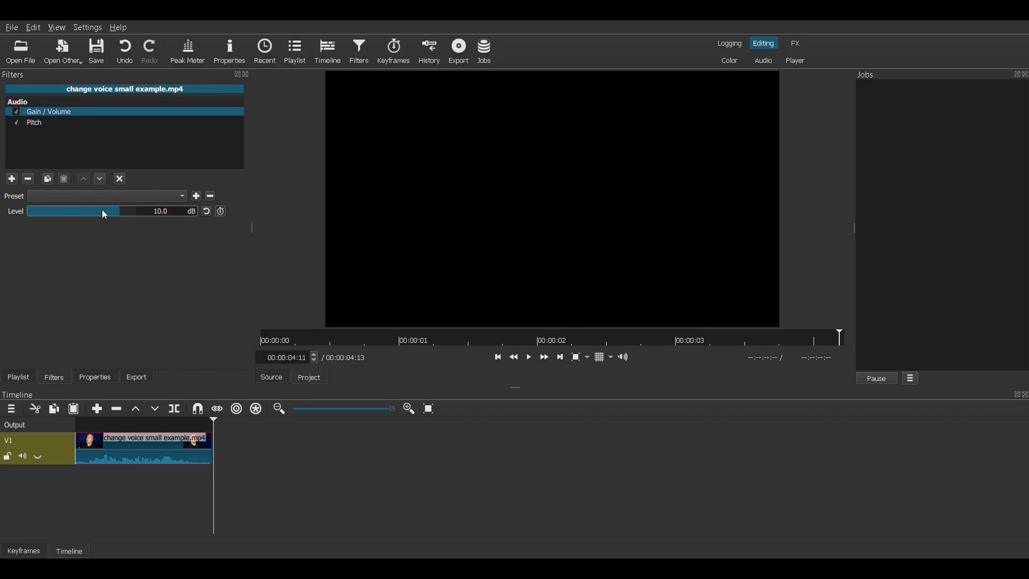
{"action": "left_click", "coordinate": [34, 122]}
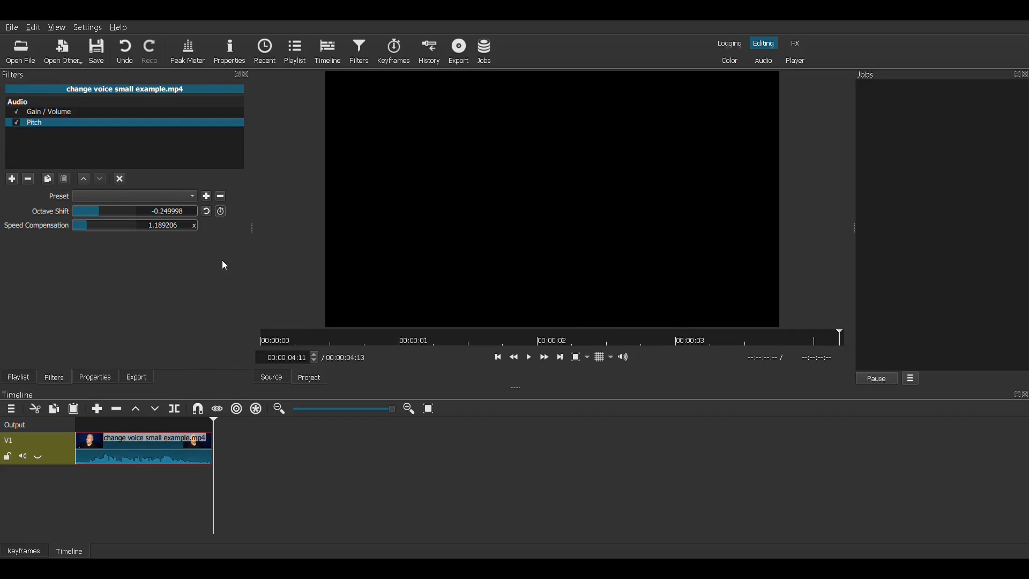